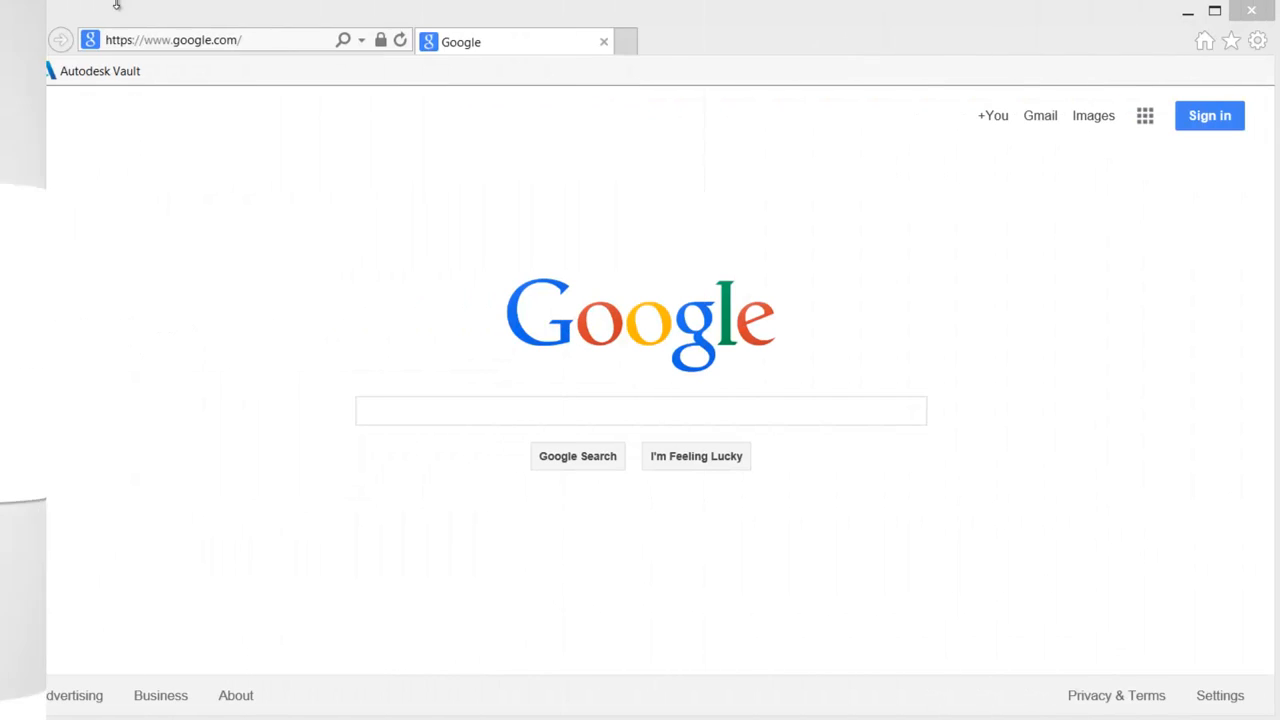
Sign in to the vault on localhost with the administrator account
click(100, 72)
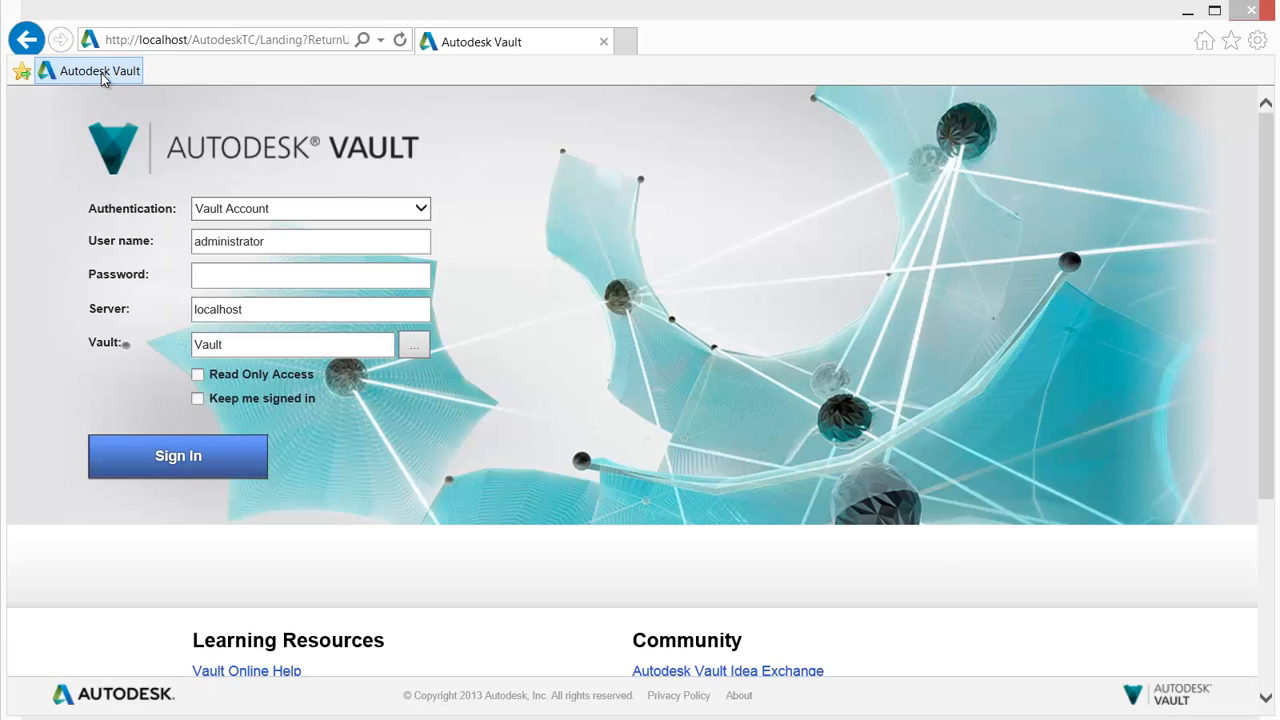
mouse_move(156, 450)
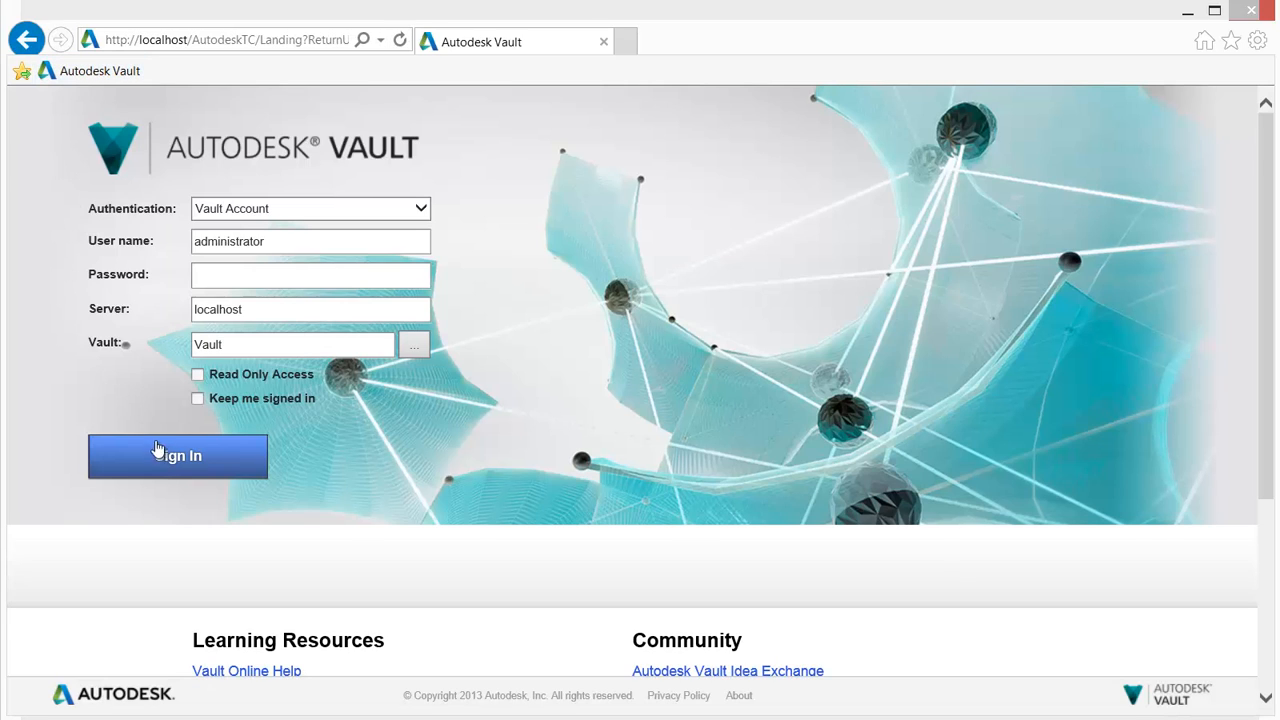
click(176, 456)
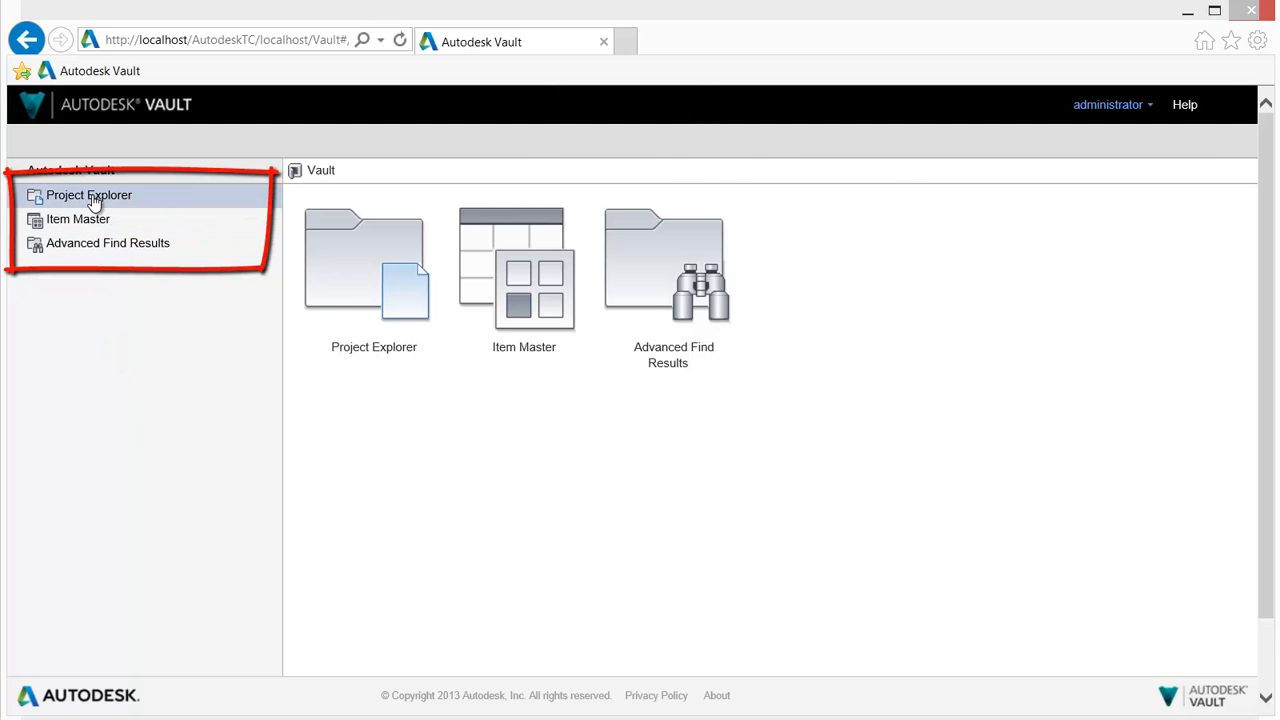
Browse Project Explorer and Item Master, ending on the empty Advanced Find Results view
click(88, 196)
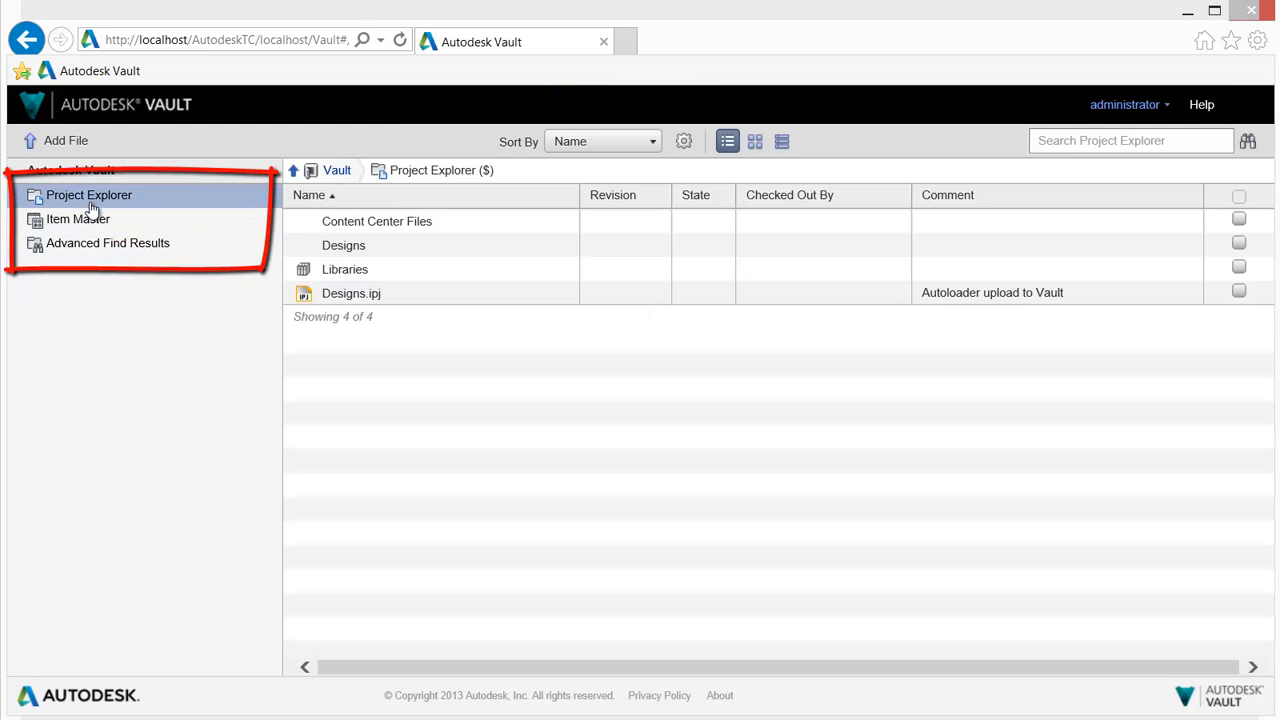
click(78, 218)
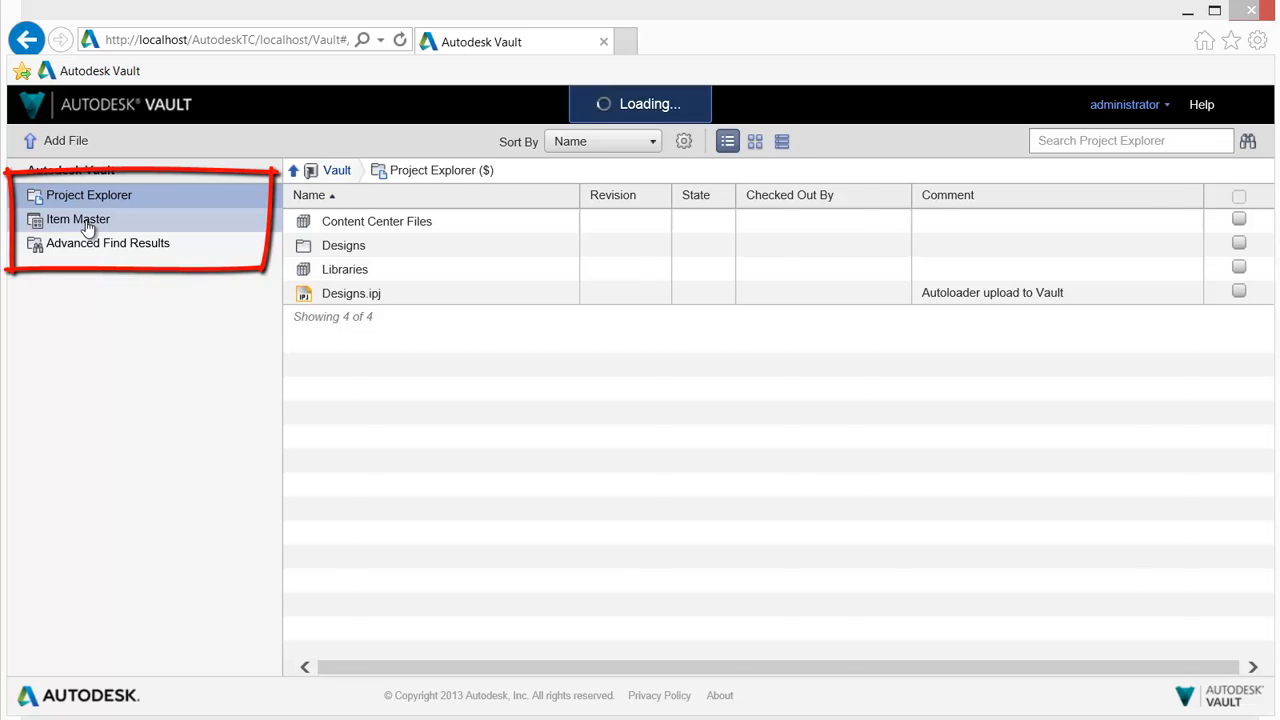
click(78, 218)
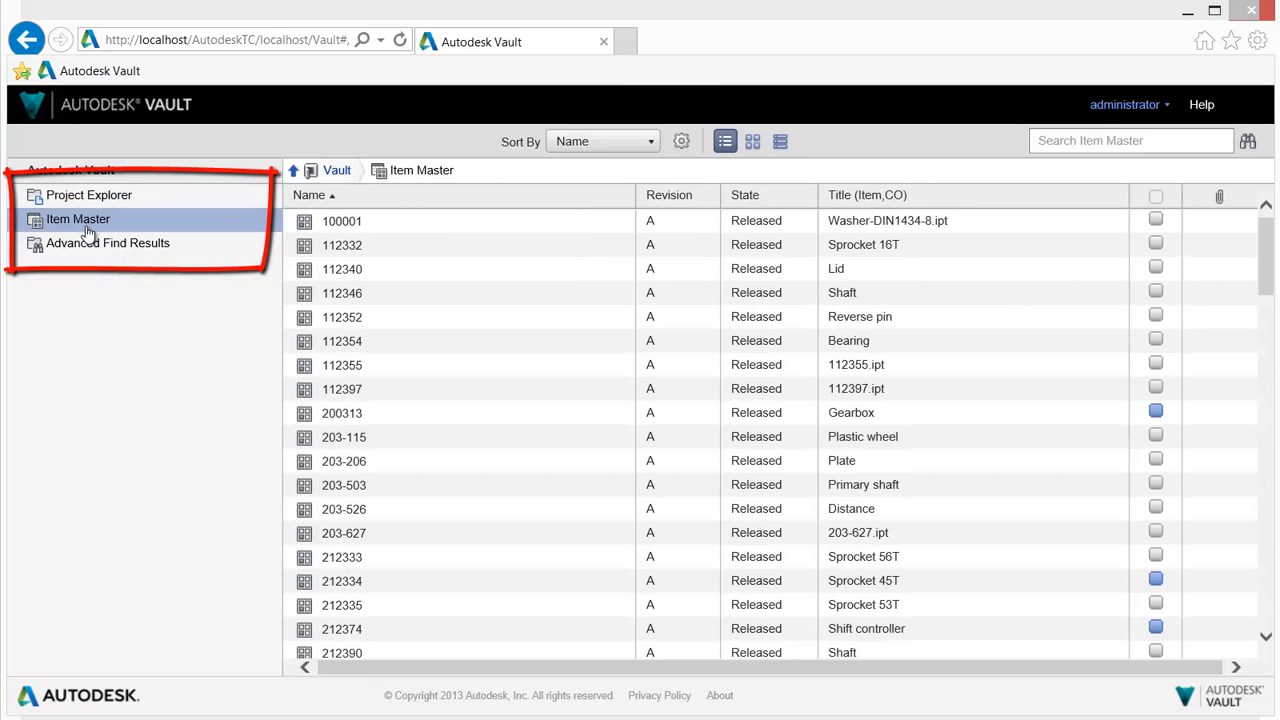
click(108, 244)
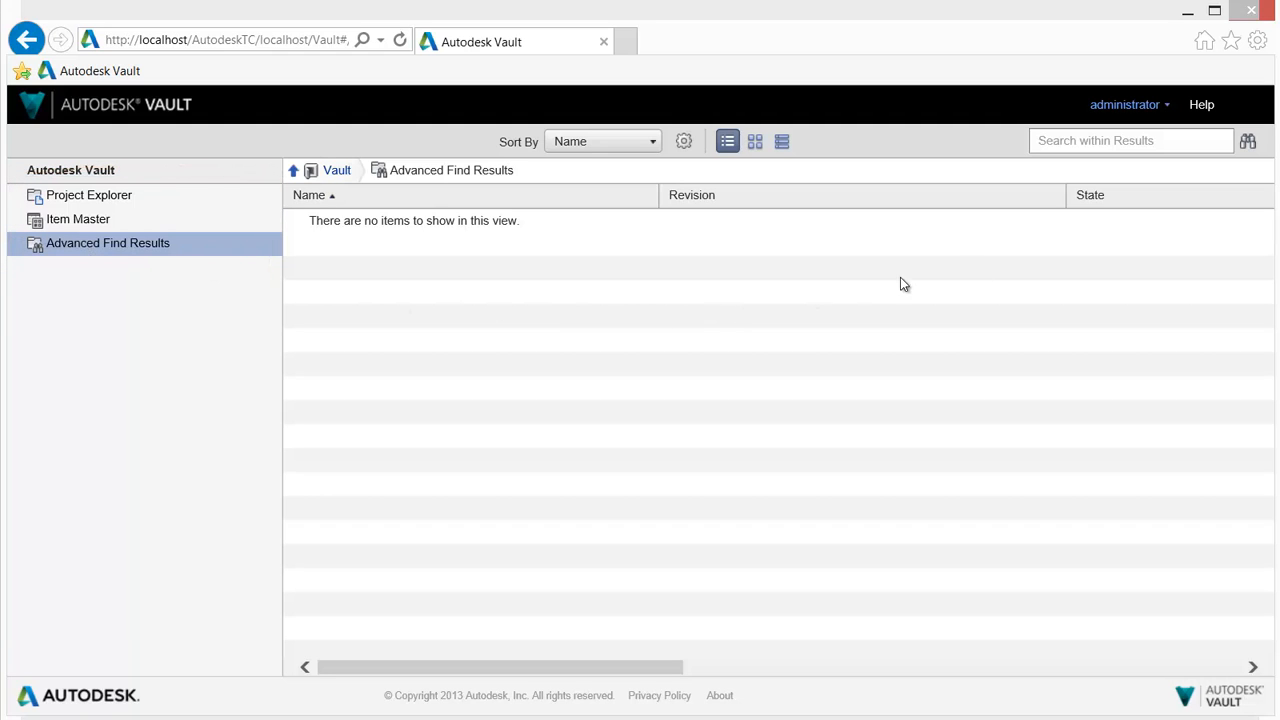
Run an Advanced Find on Items where Title (Item,CO) contains 'gearbox', returning item 200313
click(1248, 140)
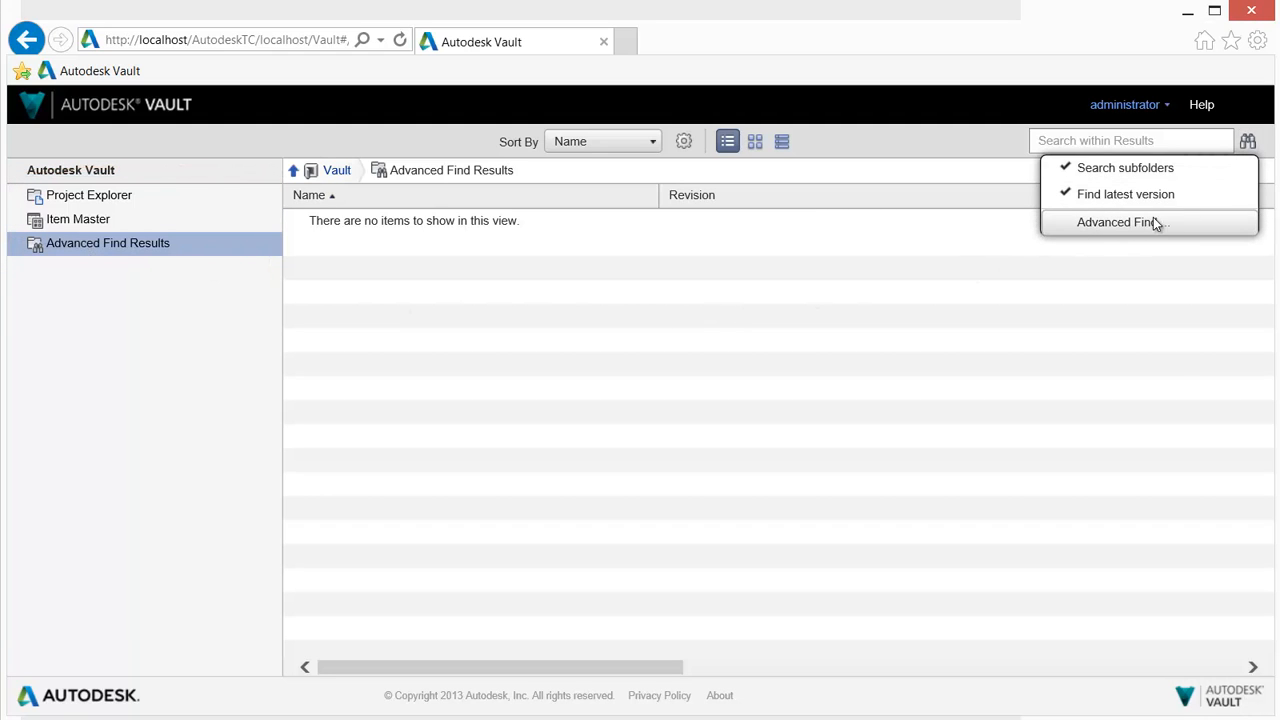
click(1116, 222)
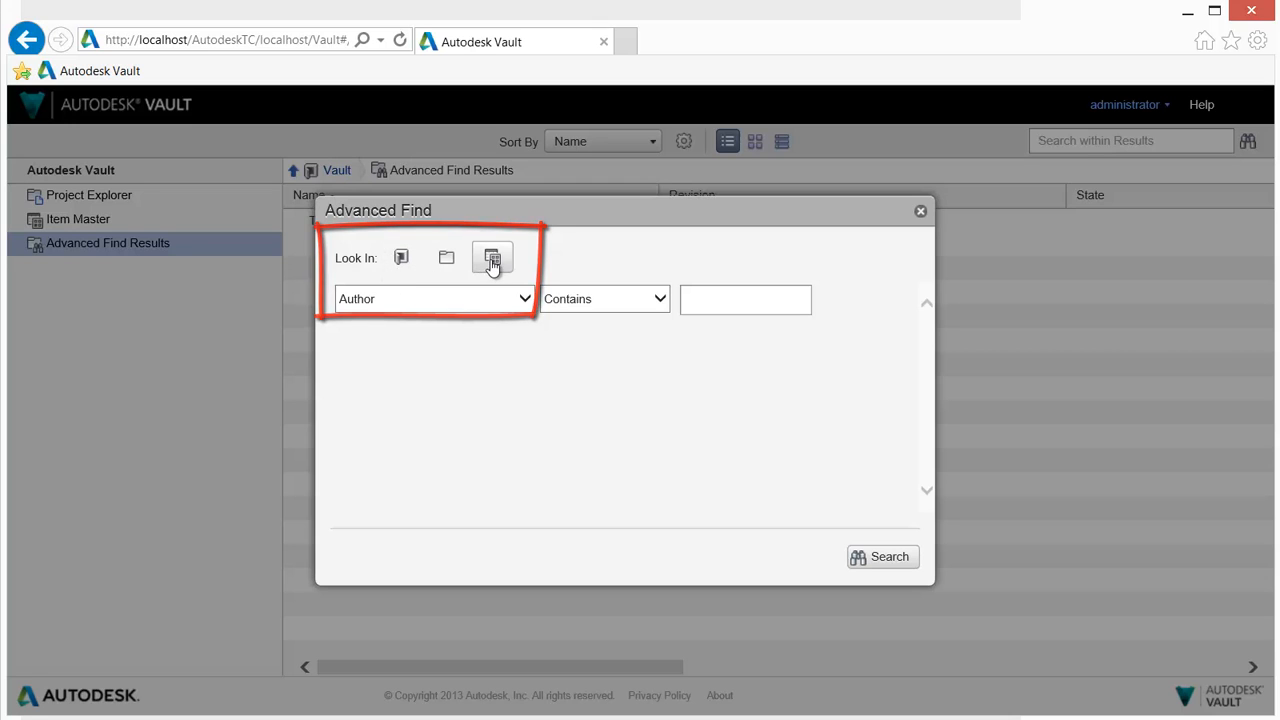
click(434, 298)
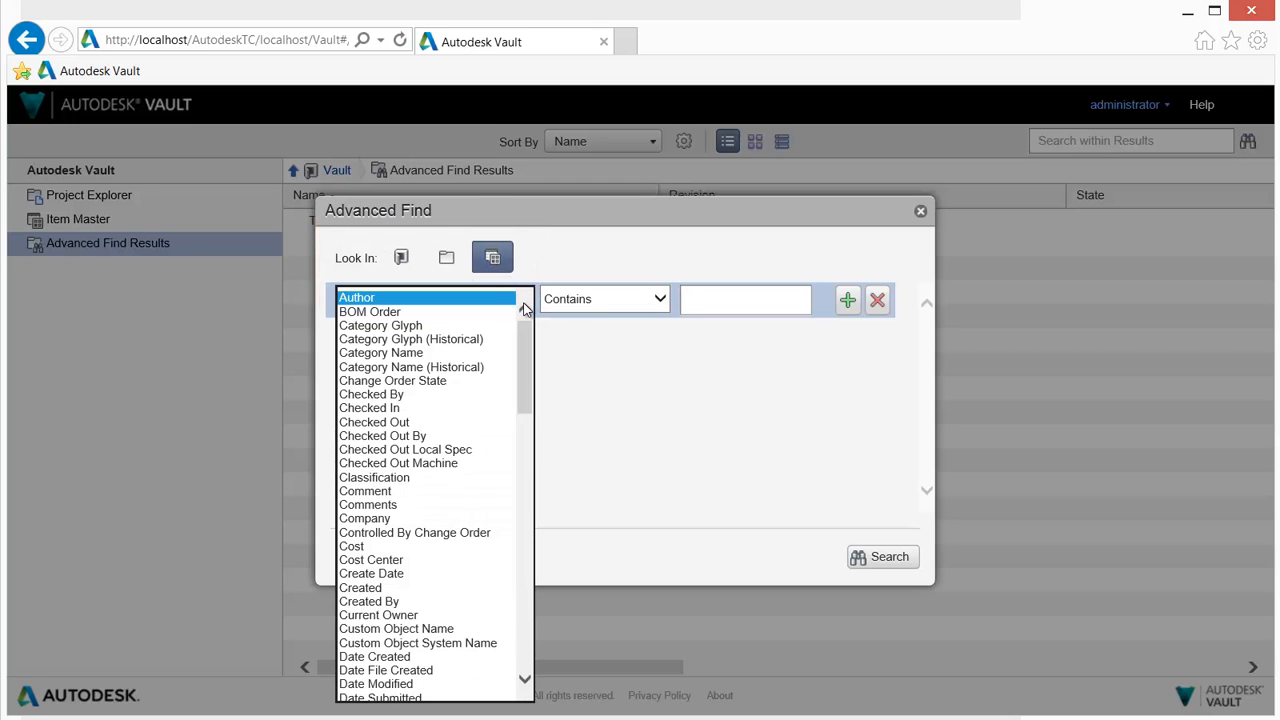
scroll(down, 3)
text(ge)
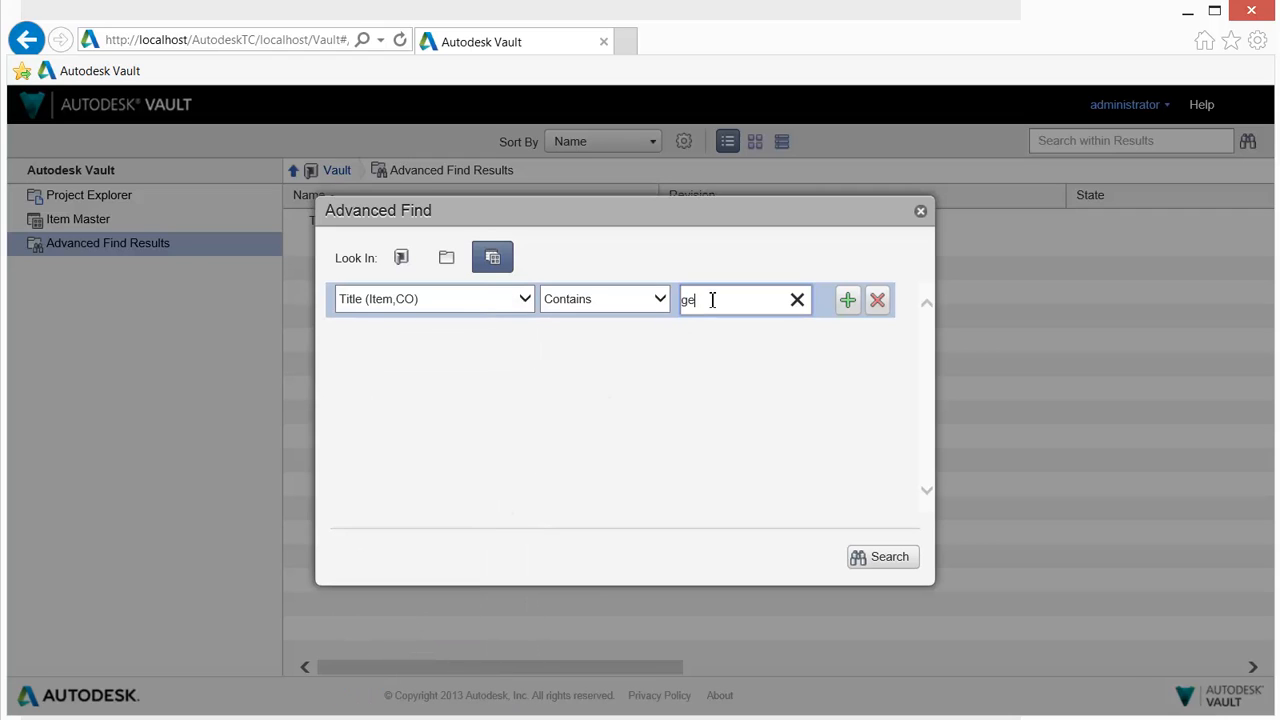
text(arbox)
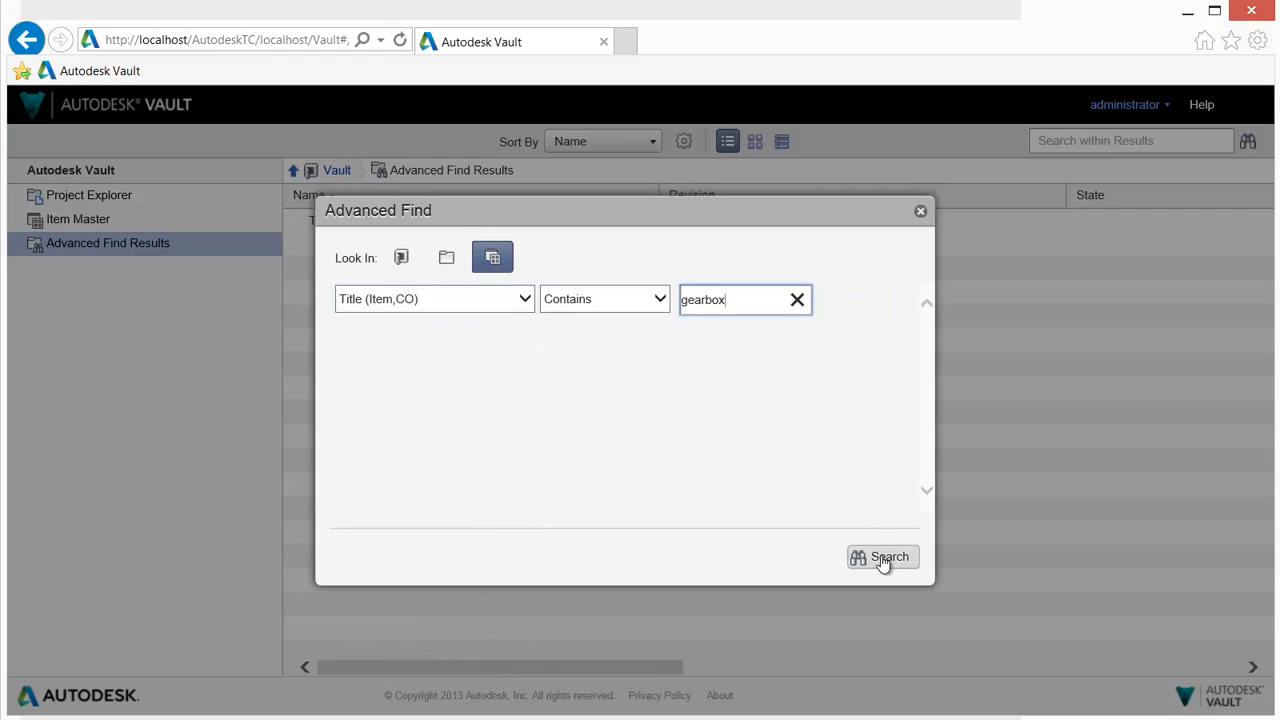
click(880, 556)
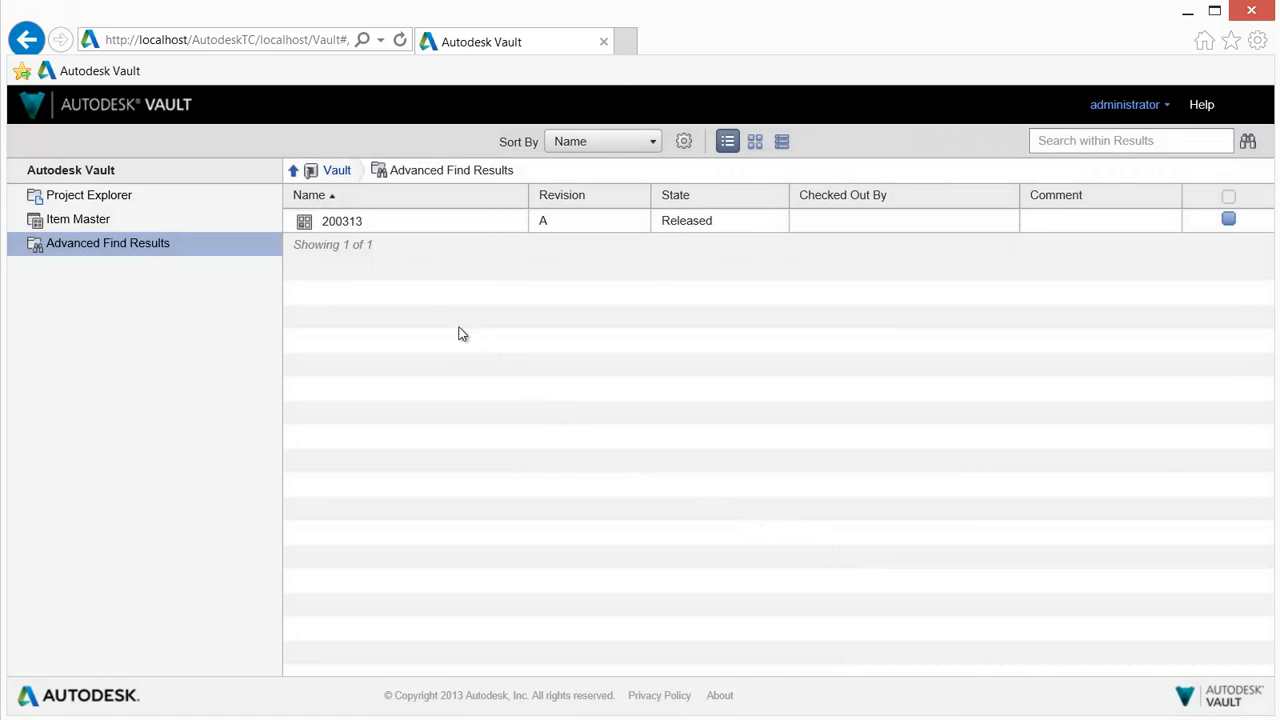
mouse_move(360, 228)
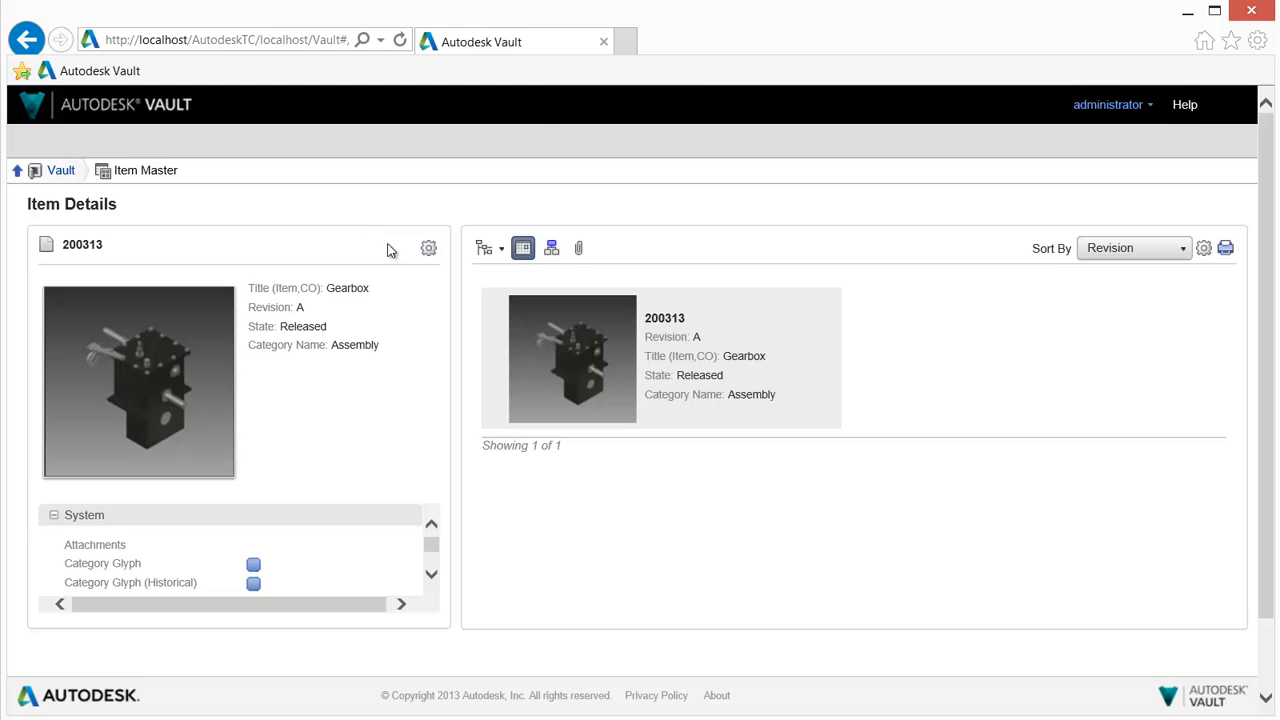
mouse_move(484, 248)
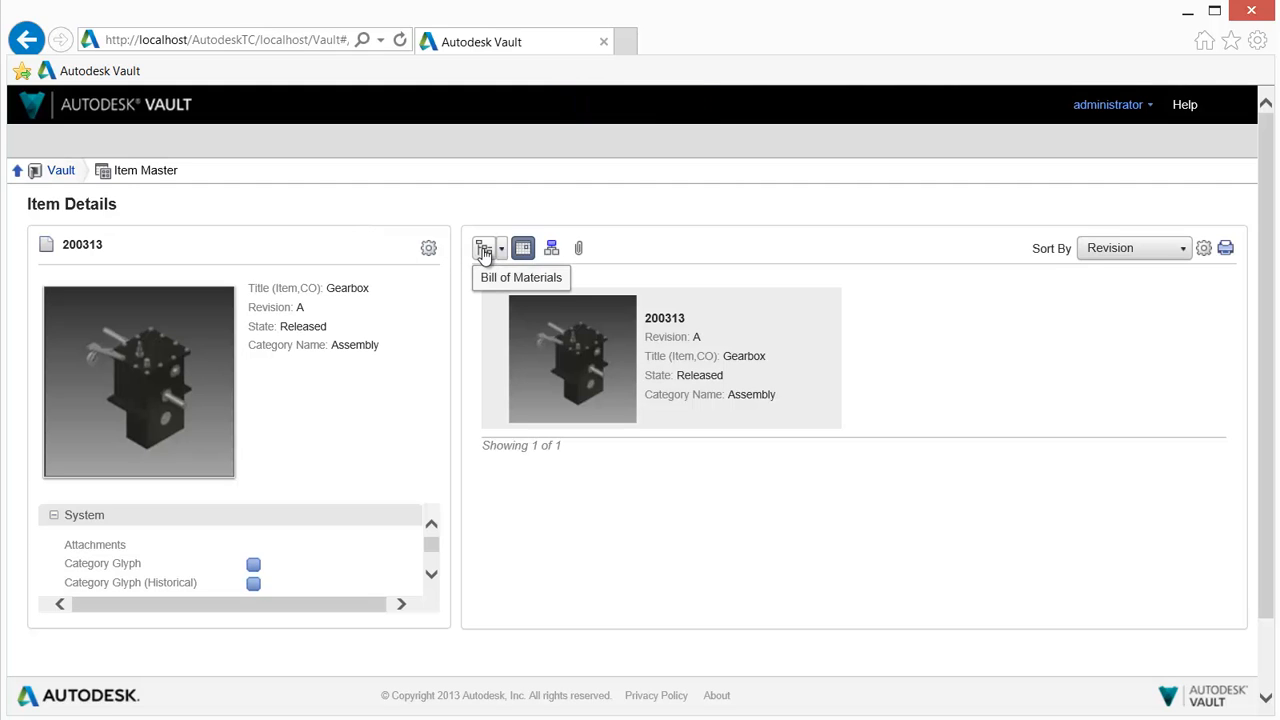
Show the Gearbox BOM and expand subassemblies 212334 and 212707 to reveal their child parts
click(484, 248)
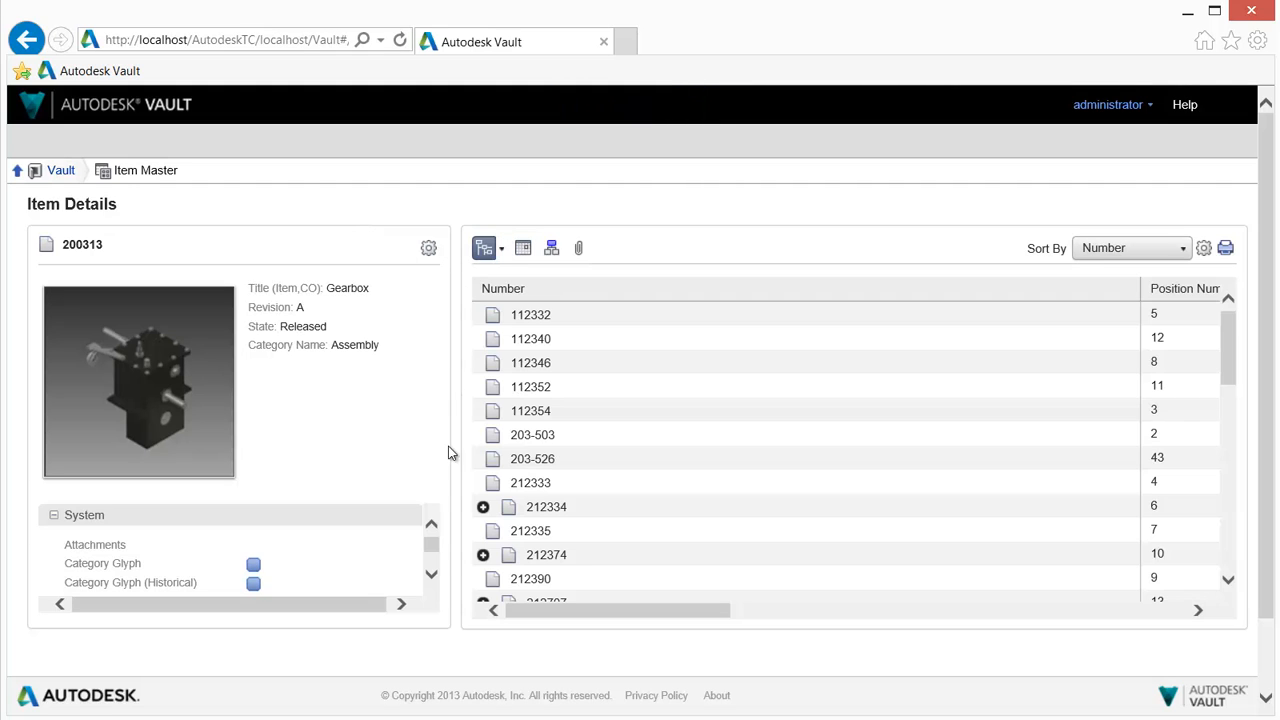
click(484, 508)
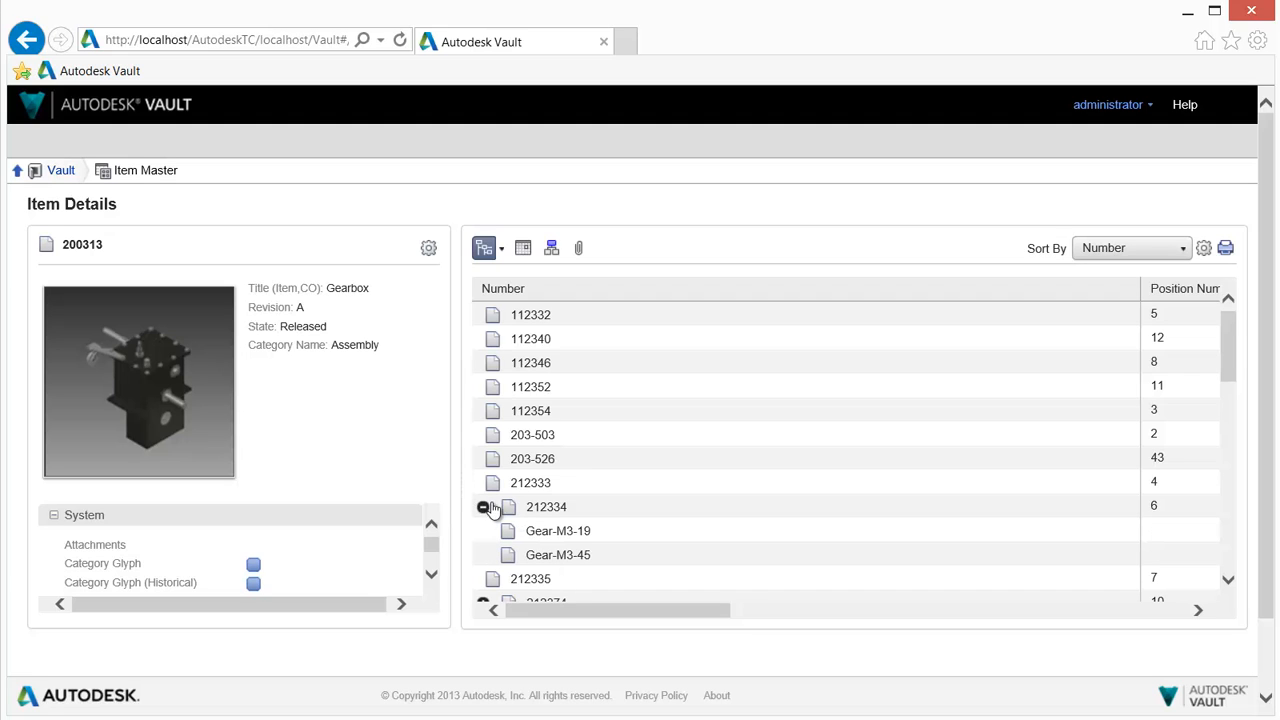
scroll(down, 3)
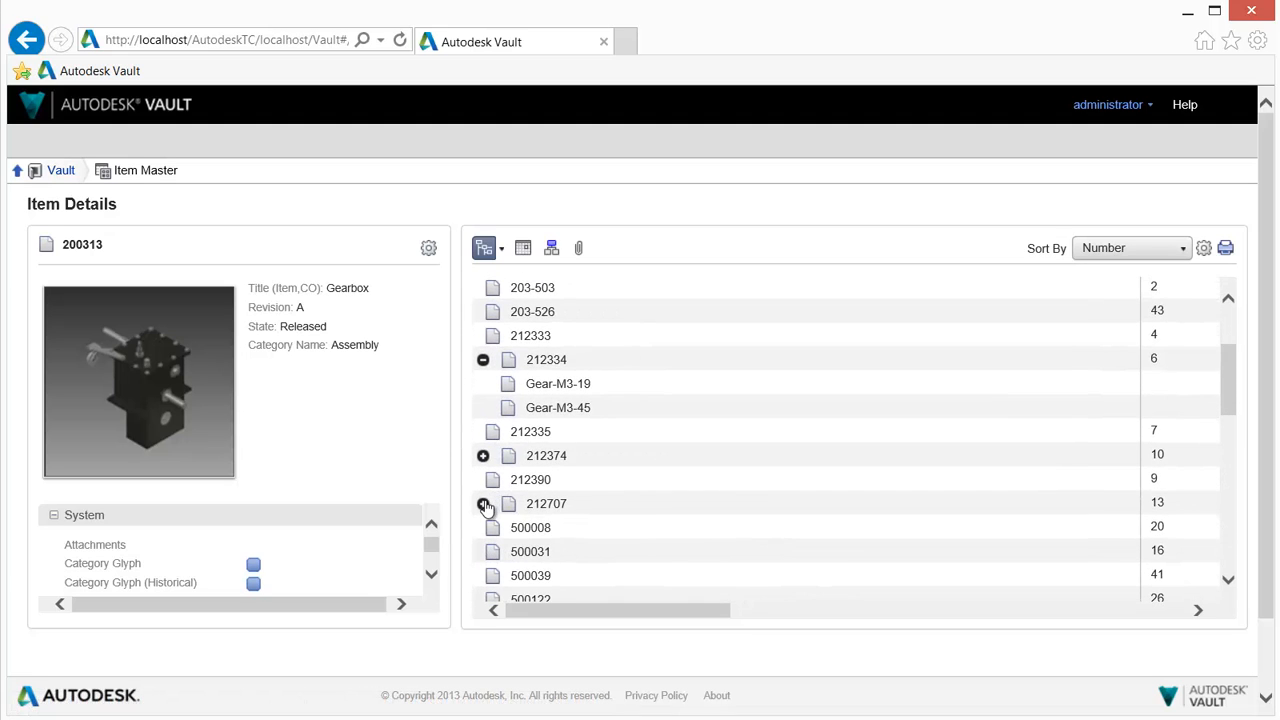
click(484, 504)
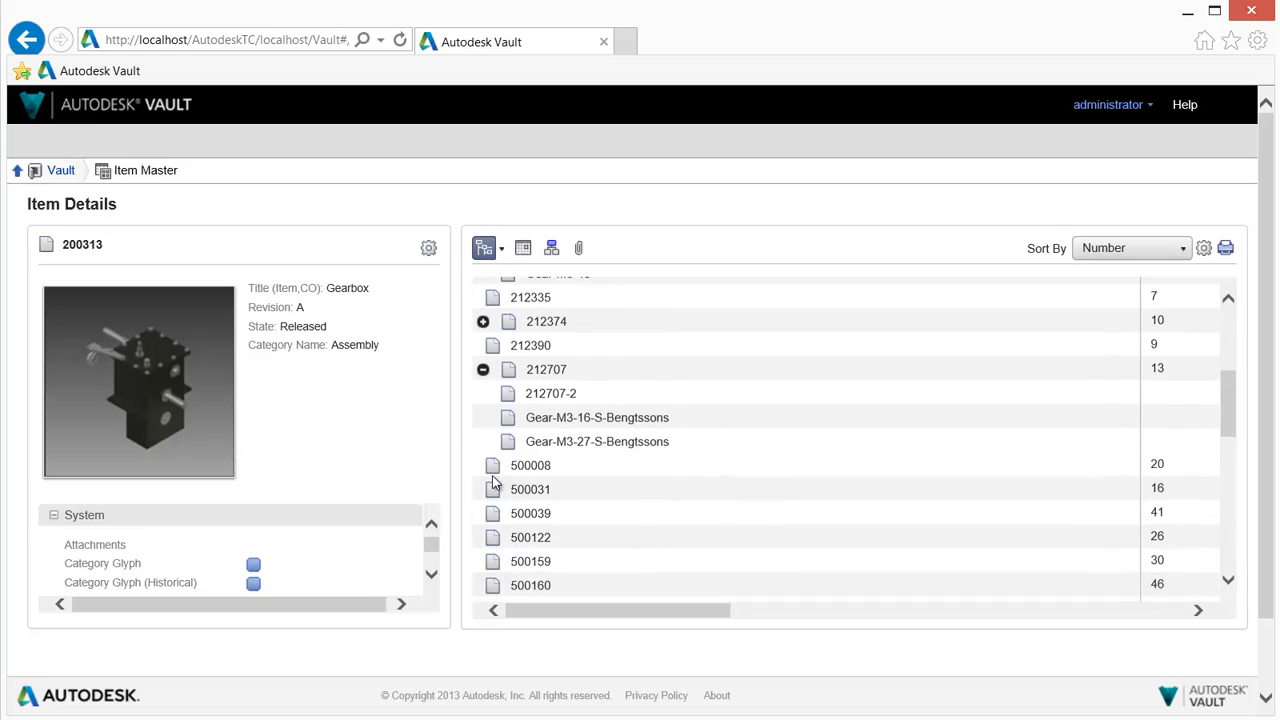
click(530, 584)
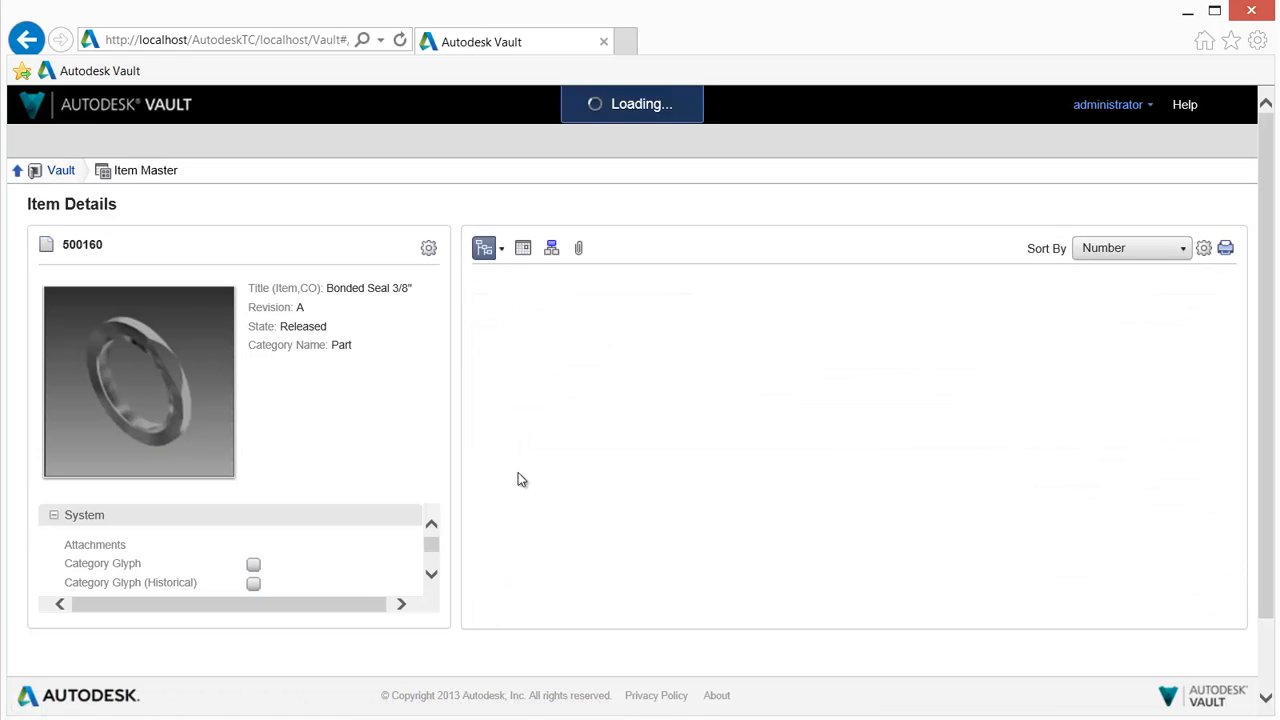
click(552, 248)
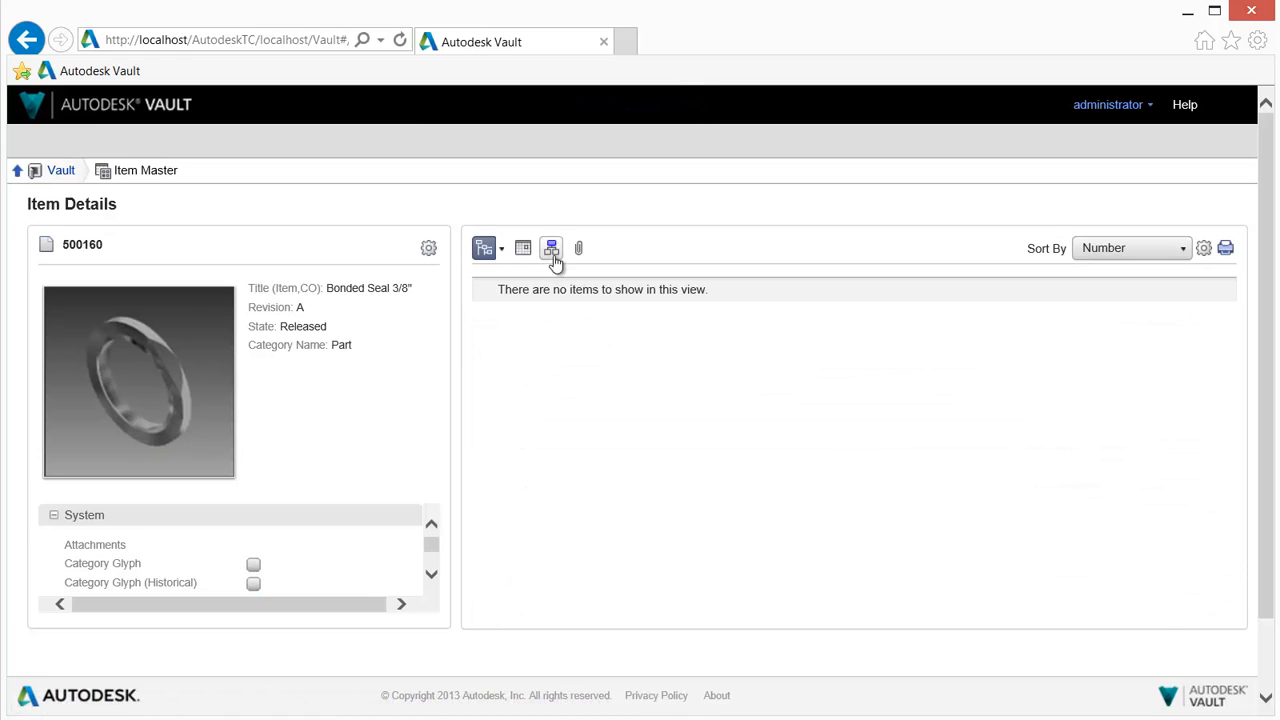
click(552, 248)
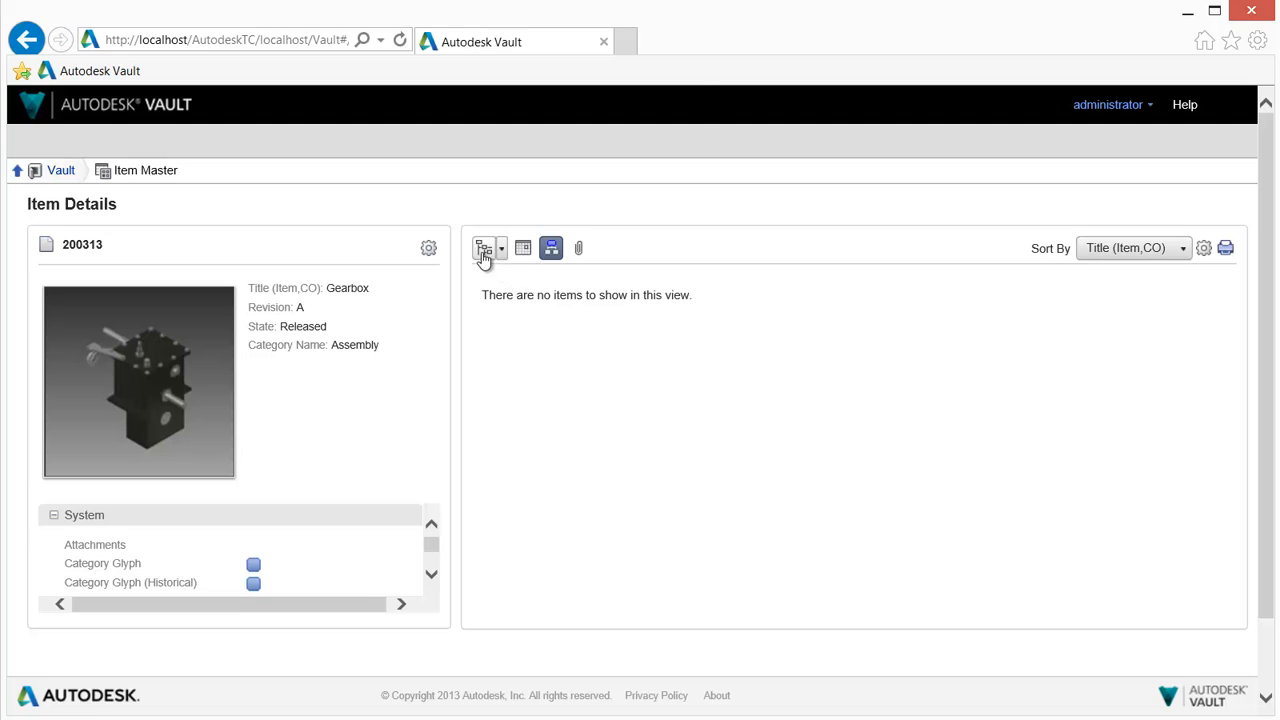
click(484, 248)
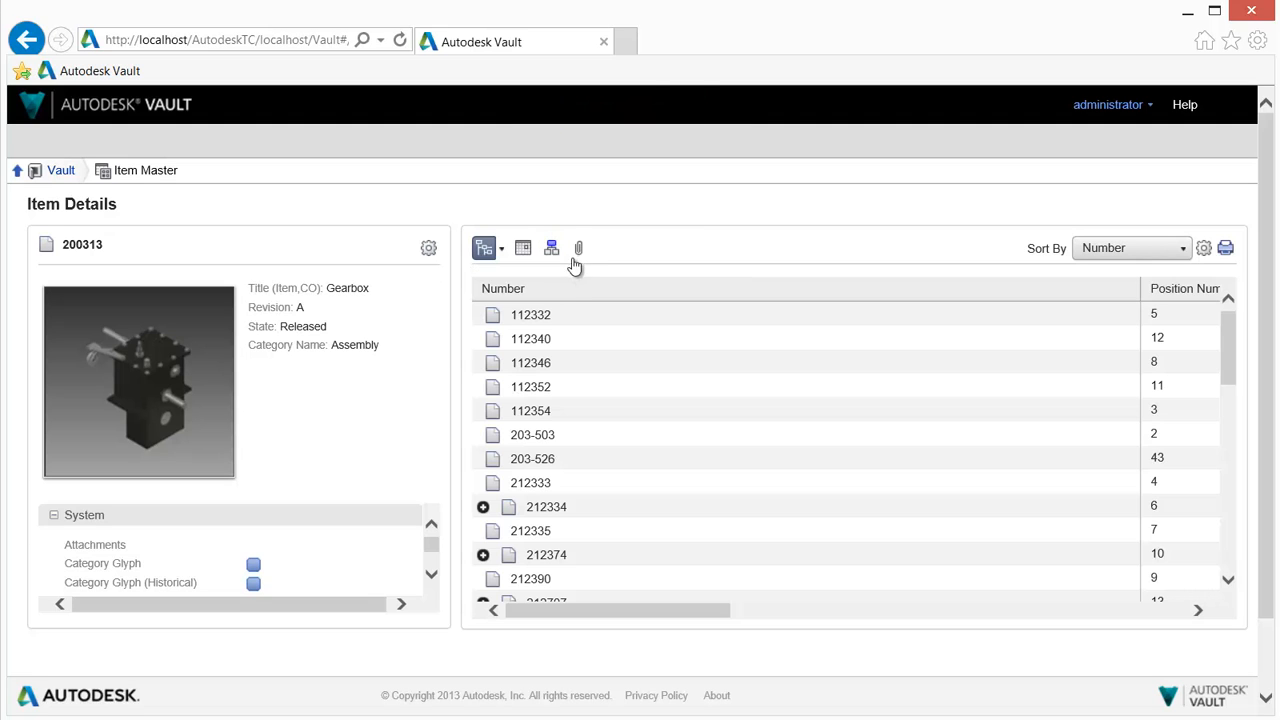
View the Gearbox attachment 200313.dwg in a new Design Review browser tab
click(578, 248)
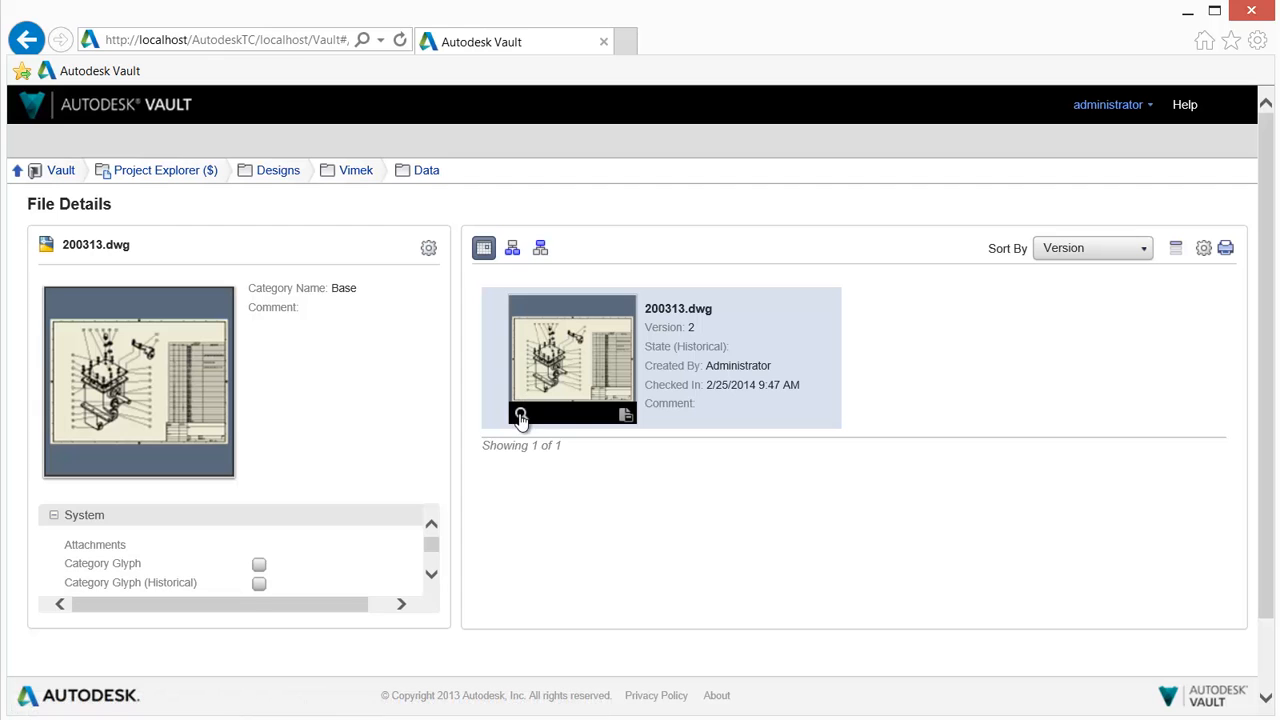
click(520, 418)
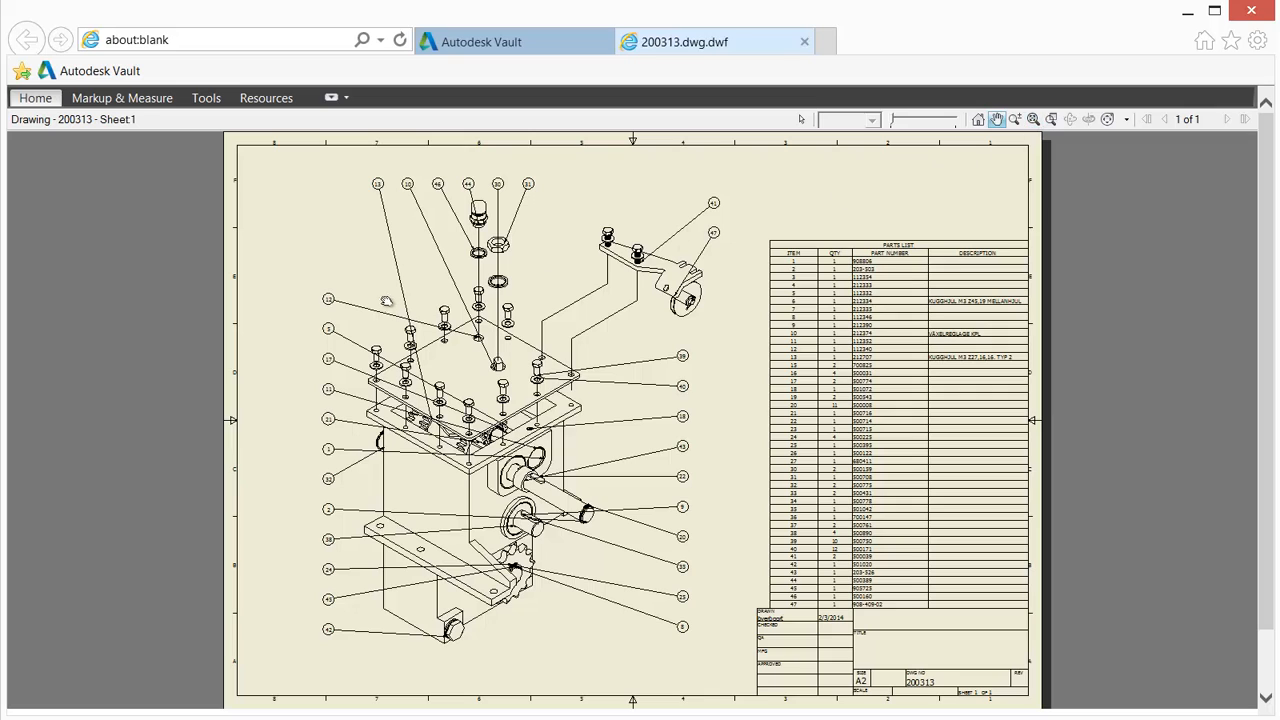
mouse_move(328, 308)
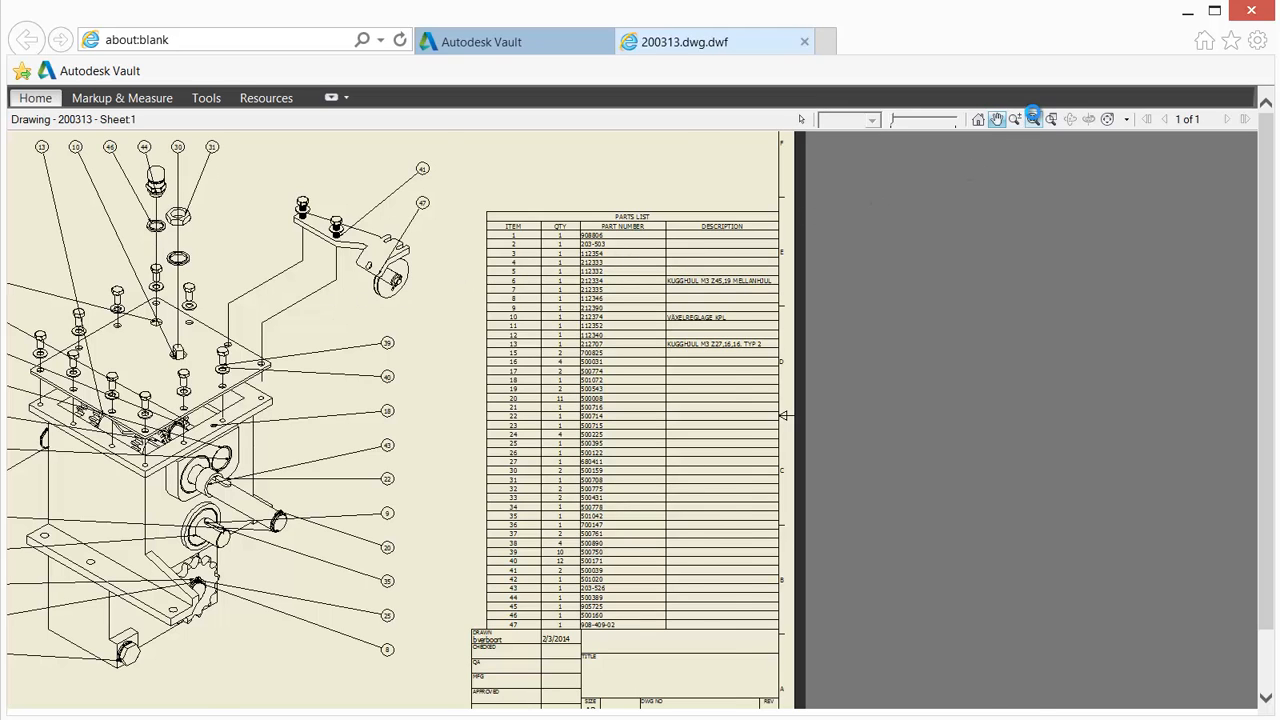
click(1016, 120)
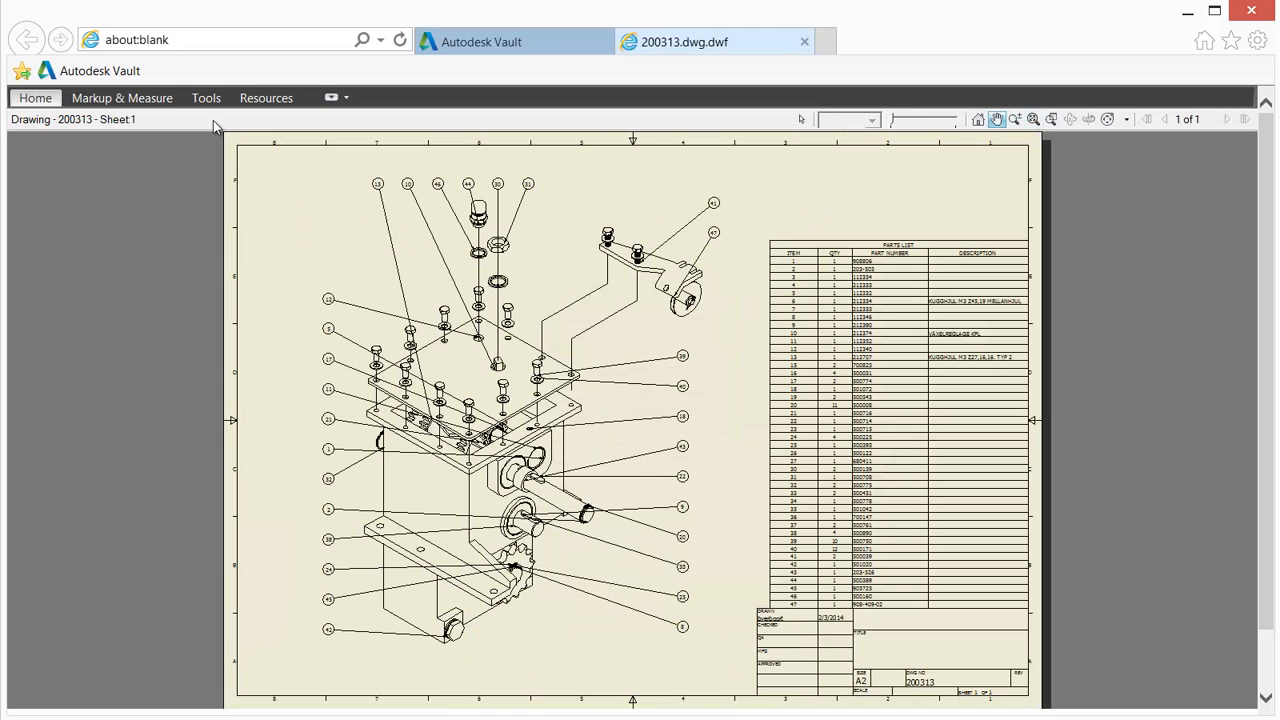
Add a red revision cloud around the top parts-list rows with a linked callout label
click(122, 96)
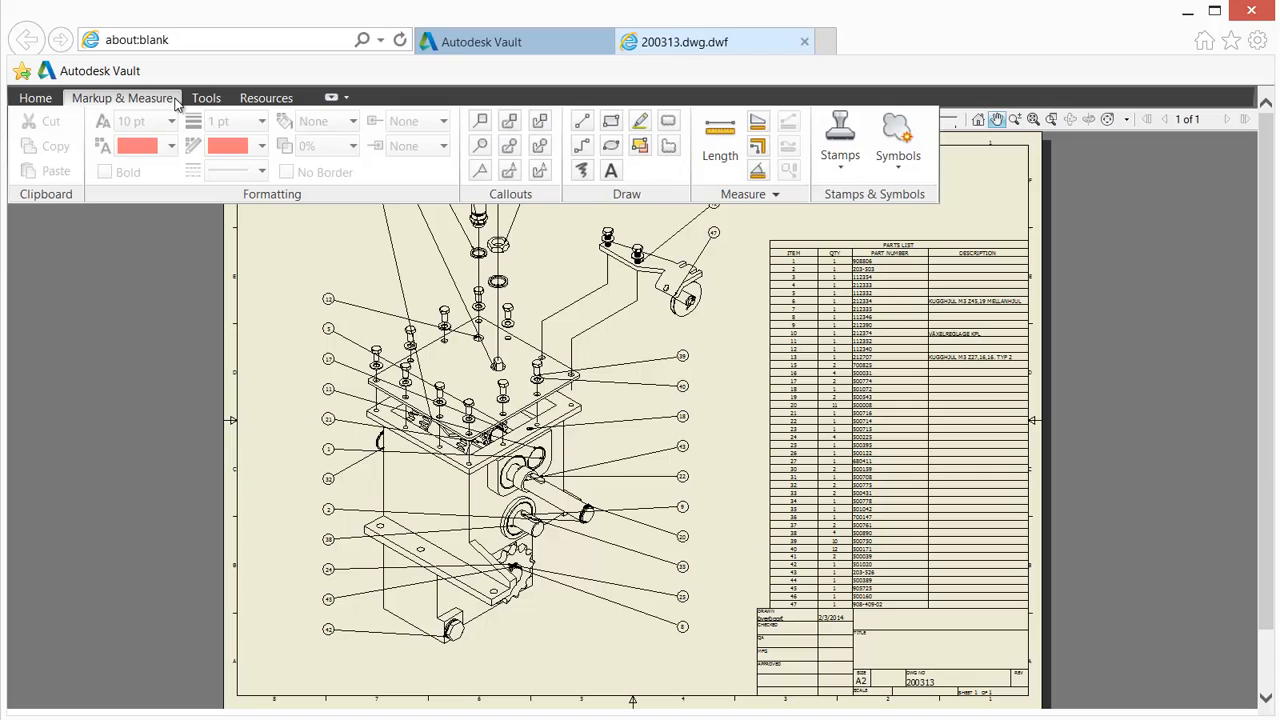
mouse_move(510, 120)
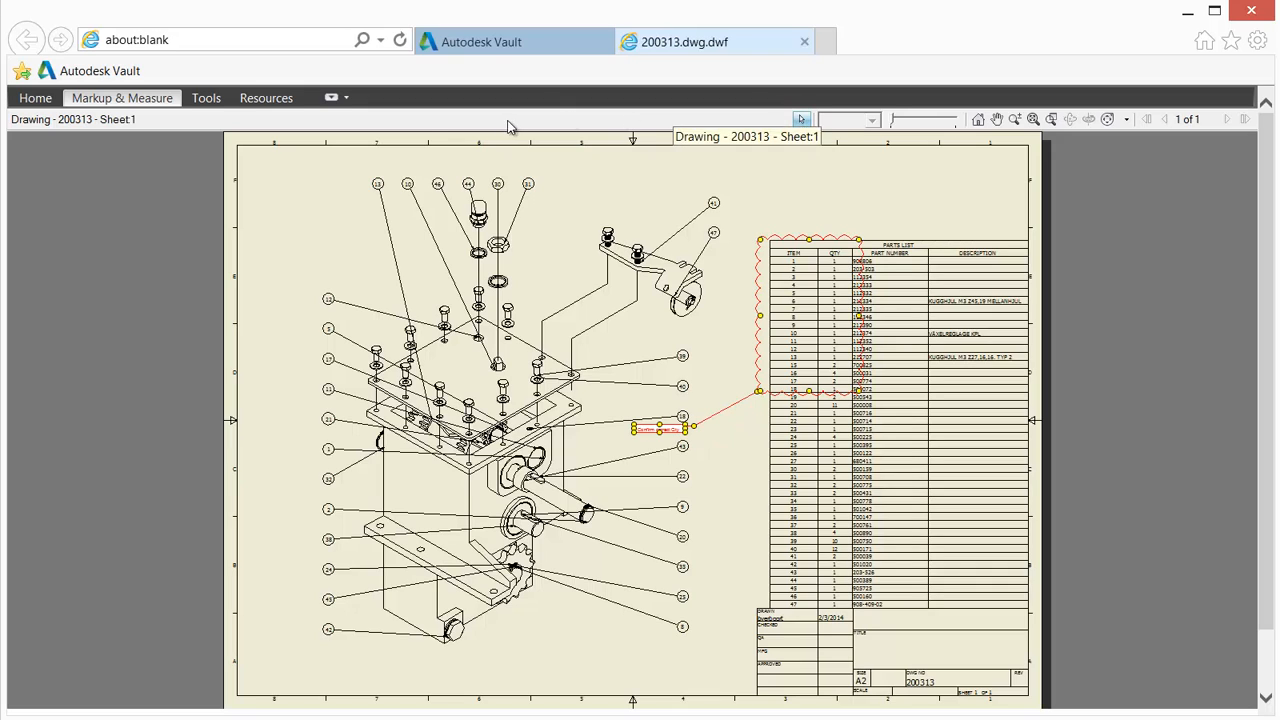
click(122, 96)
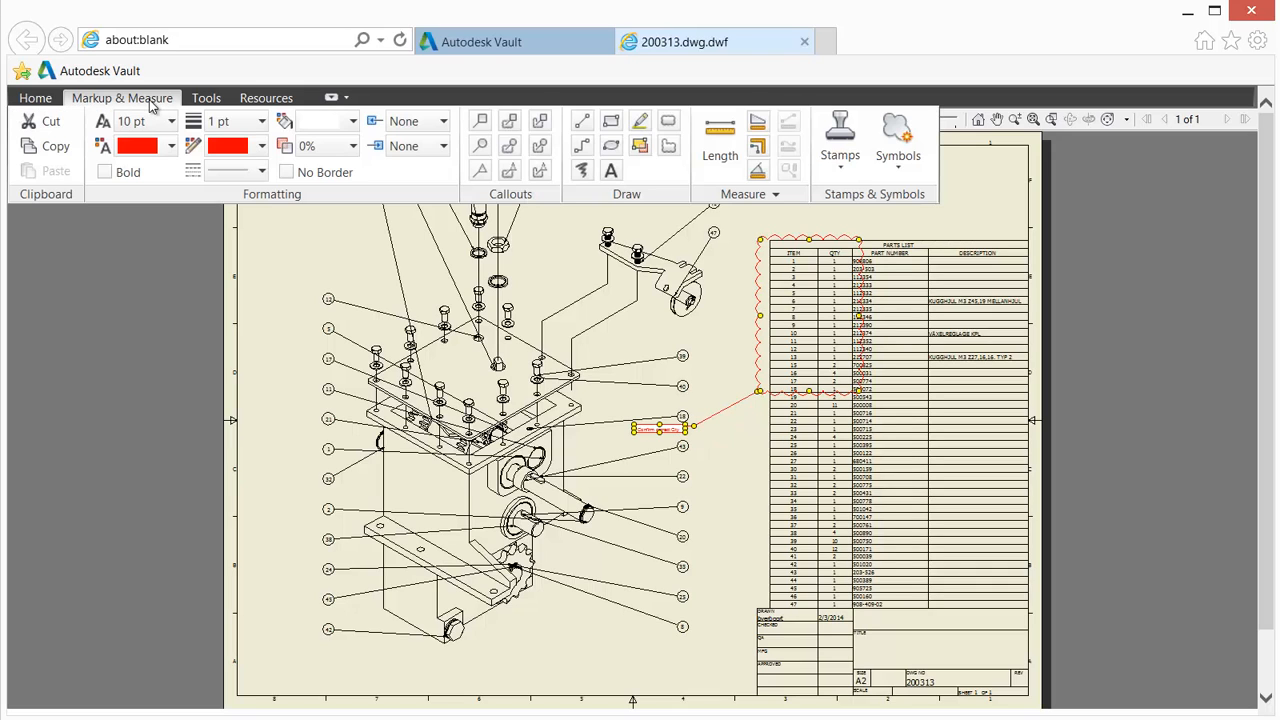
Place a red FOR REVIEW stamp near the centre of the exploded assembly view
click(840, 136)
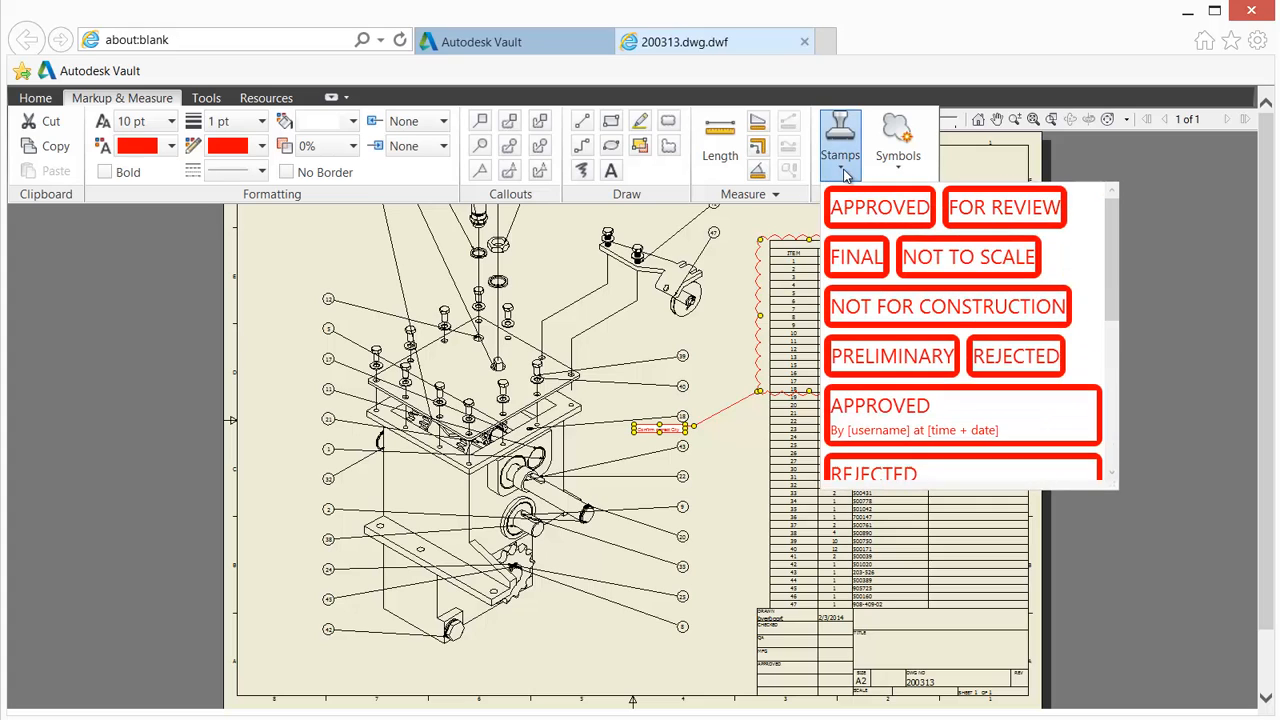
click(840, 140)
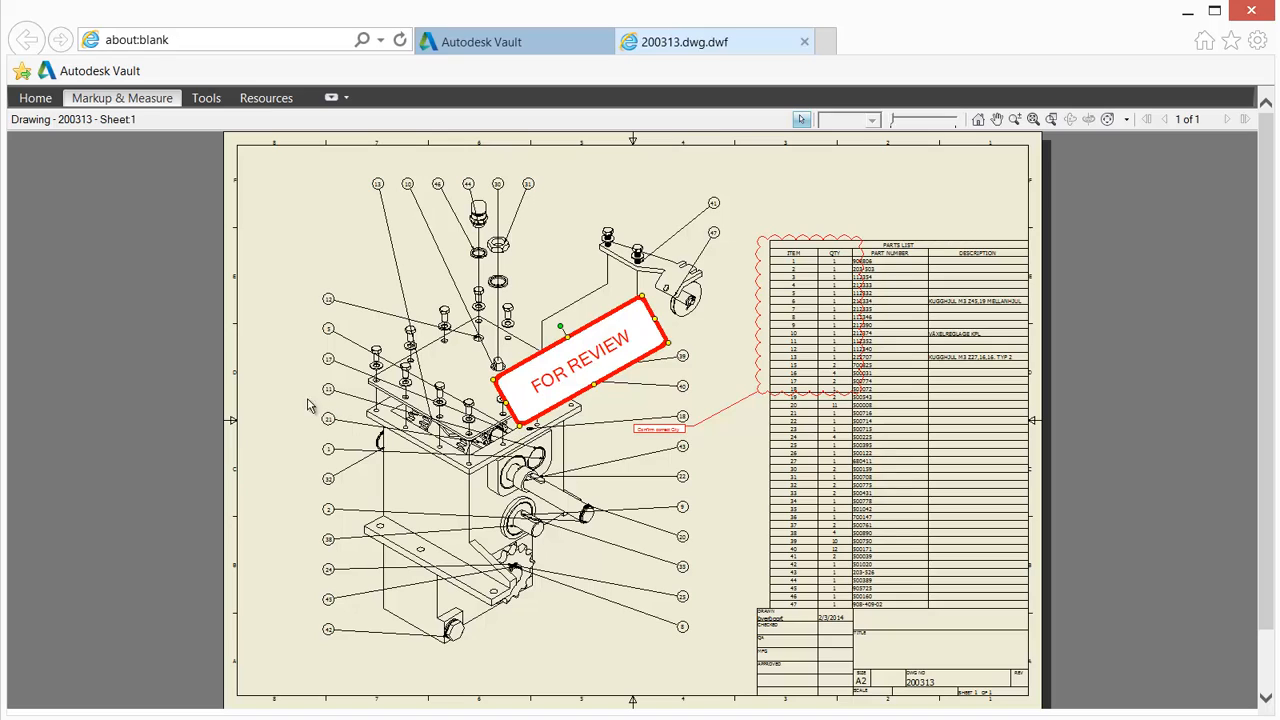
click(36, 96)
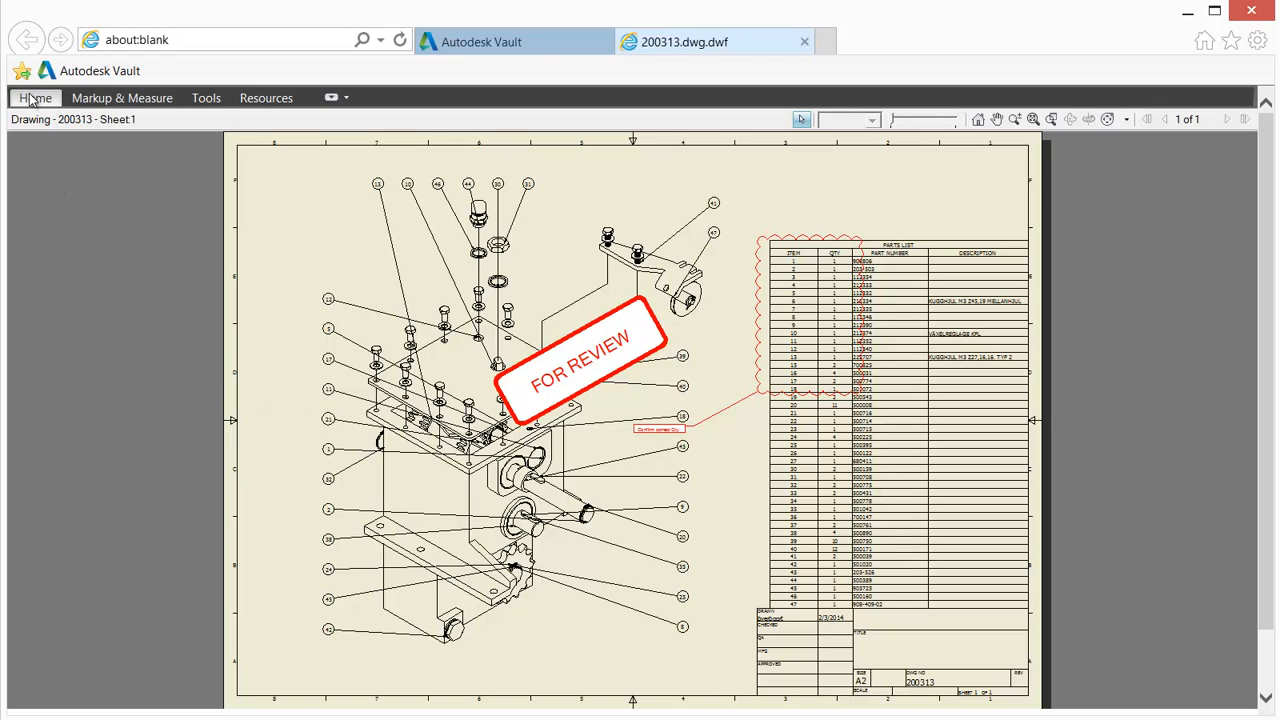
Choose Save As DWFx/DWF from the Home tab to save the marked-up drawing
click(36, 96)
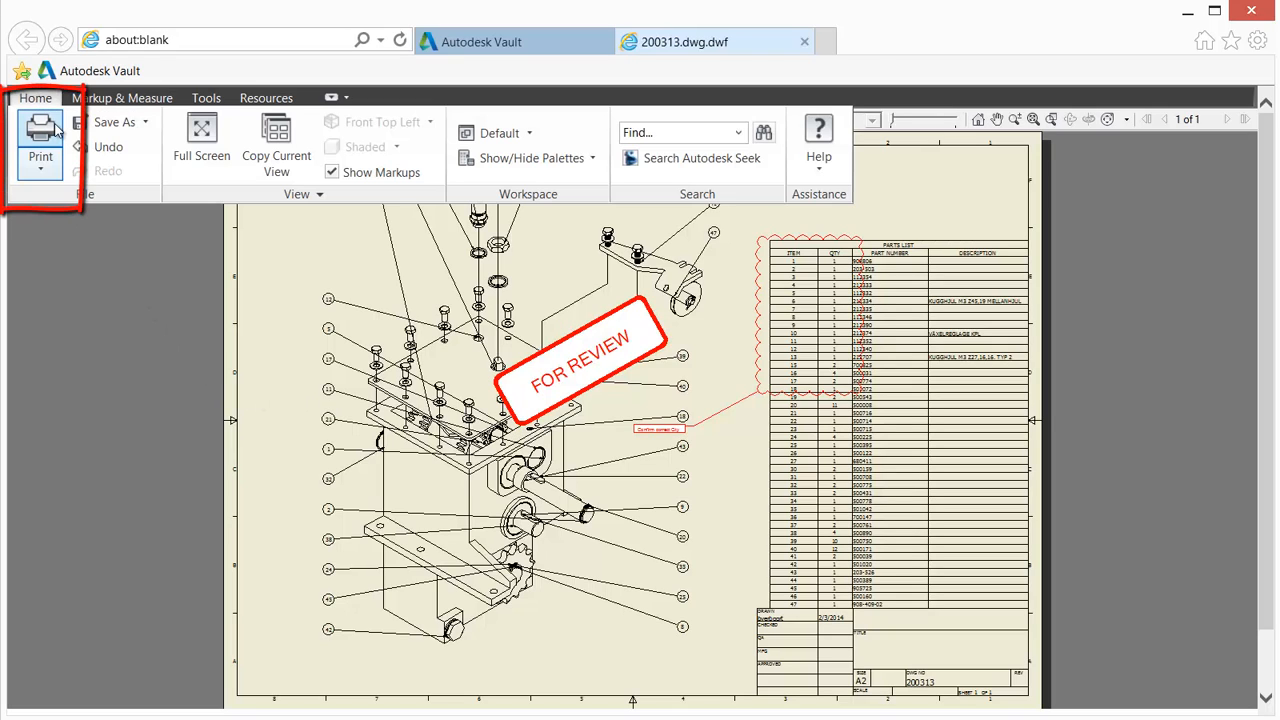
click(116, 122)
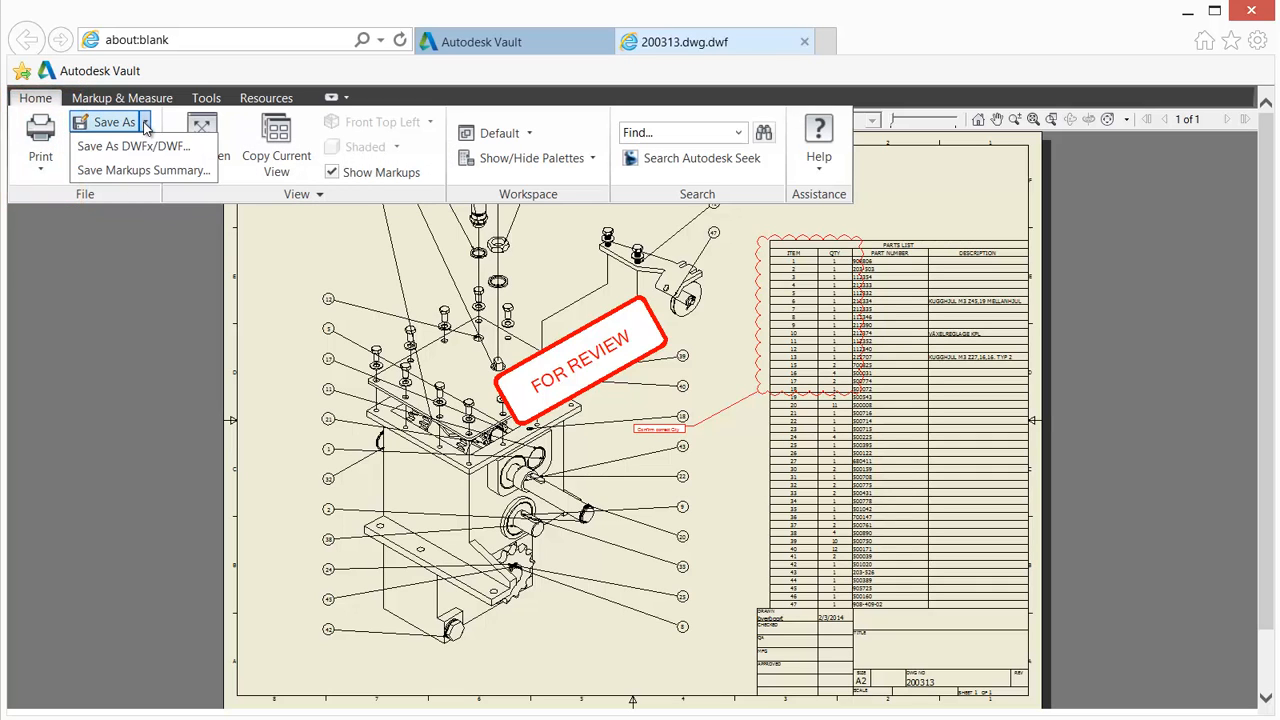
mouse_move(136, 146)
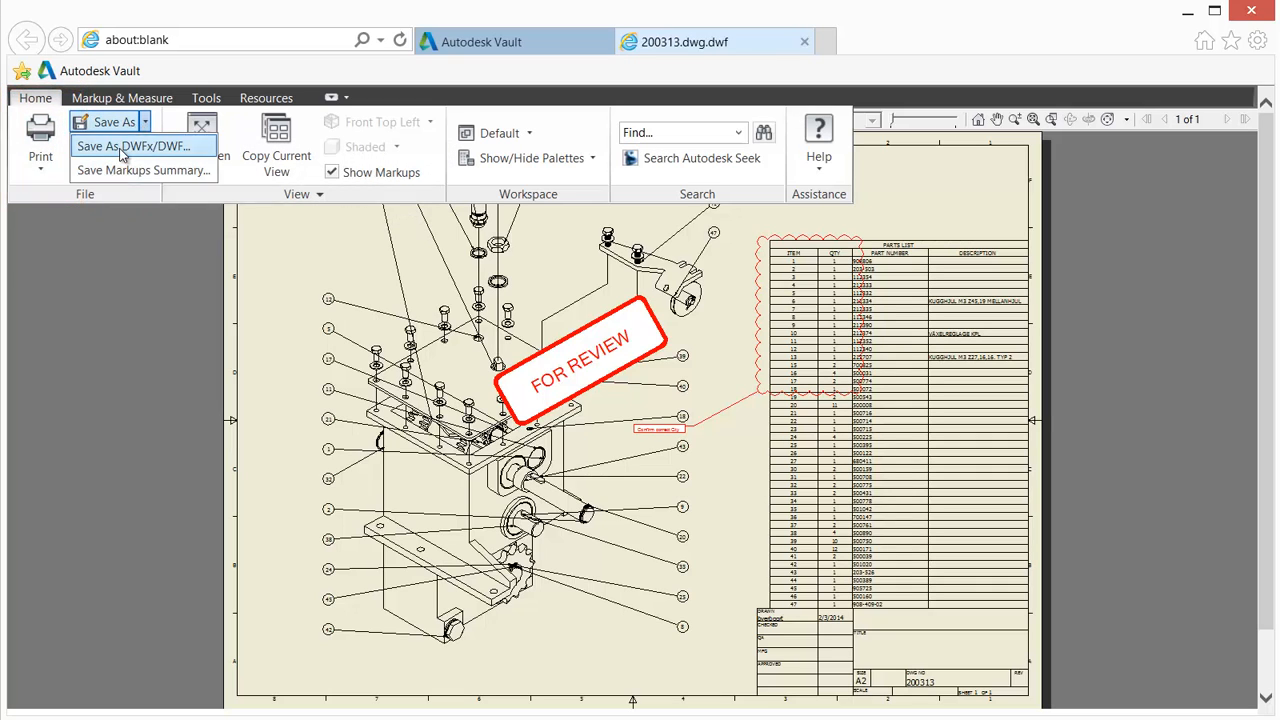
click(138, 146)
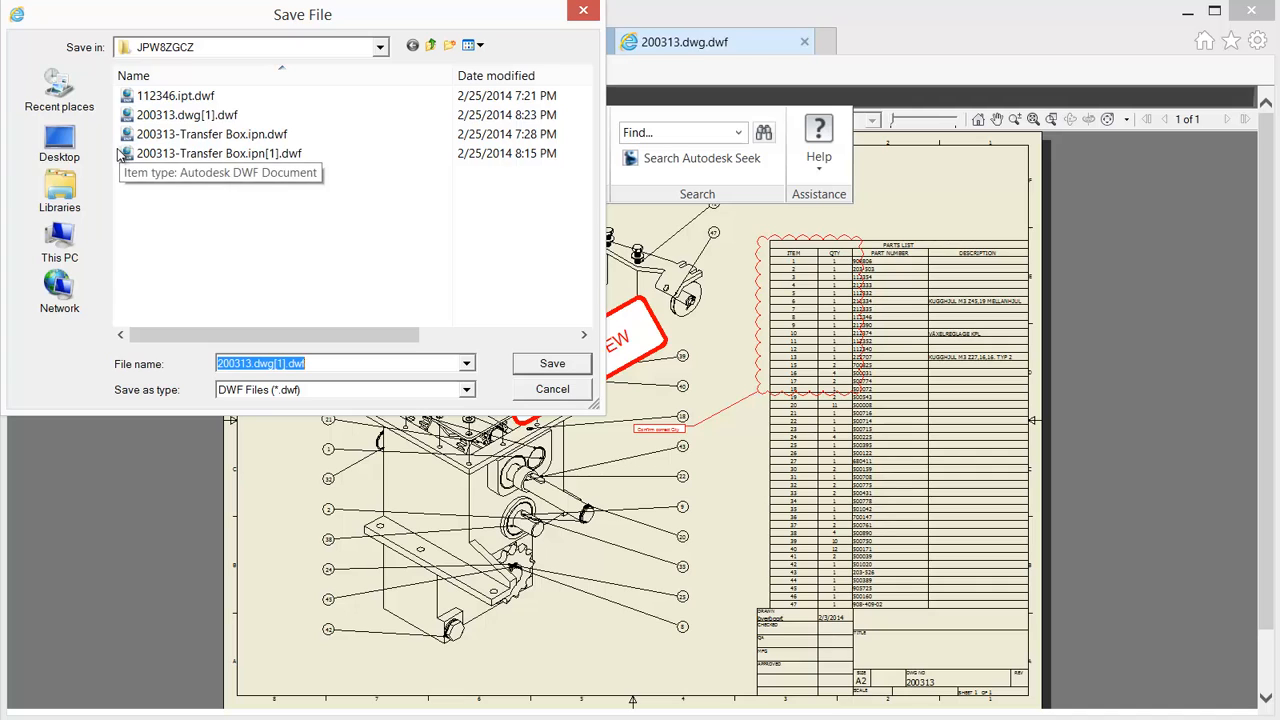